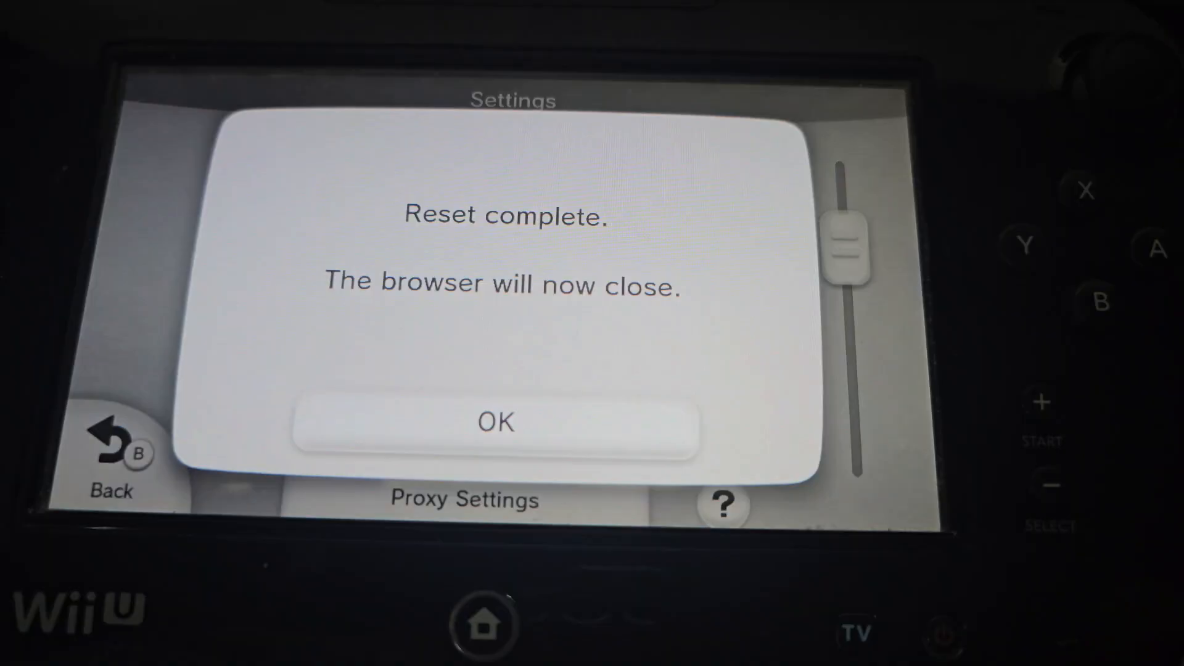
Acknowledge the 'Reset complete' message so the Wii U browser closes
click(496, 422)
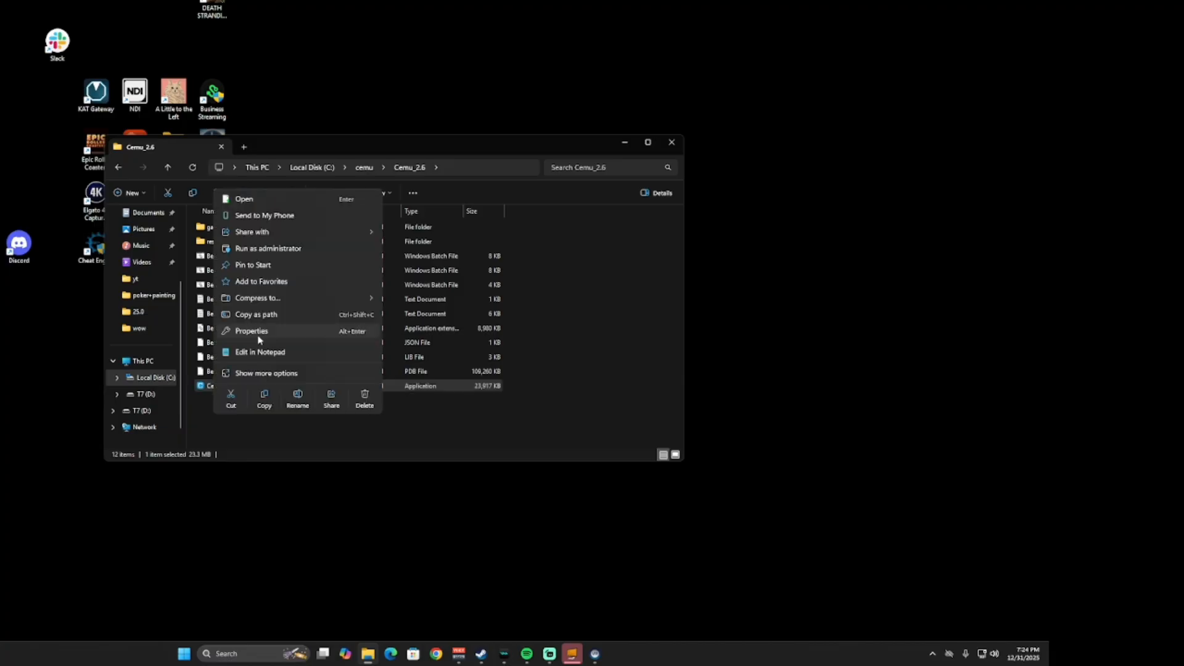
Give Cemu.exe disabled fullscreen optimizations, run-as-administrator and Application high-DPI scaling override
click(251, 331)
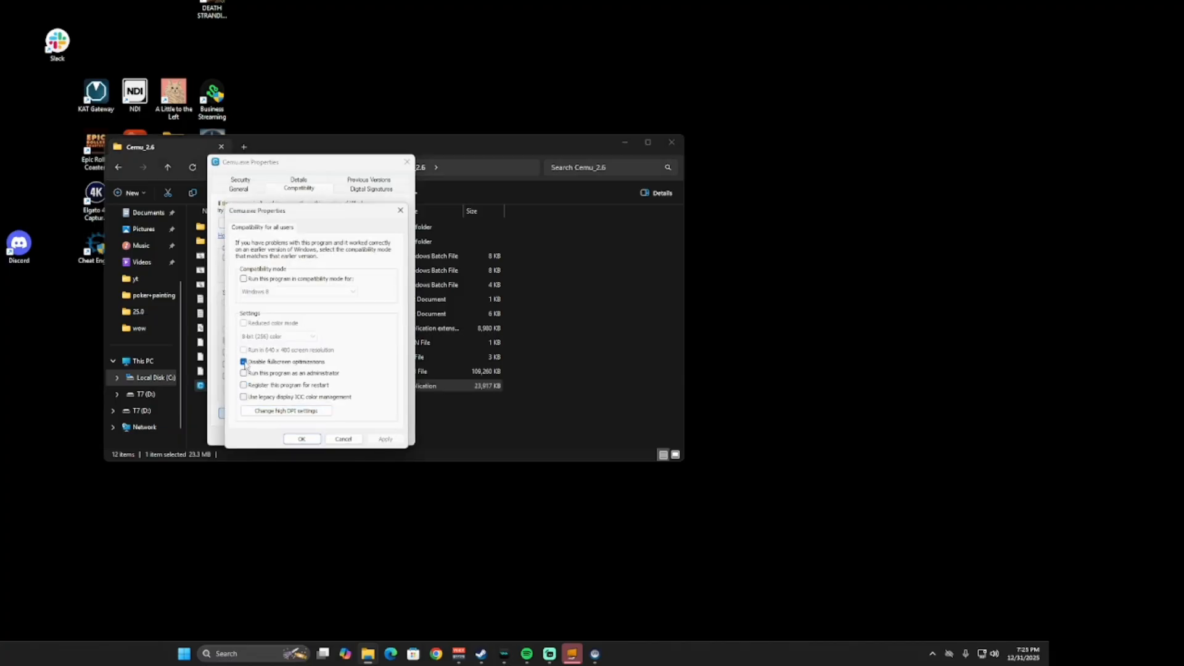
click(244, 361)
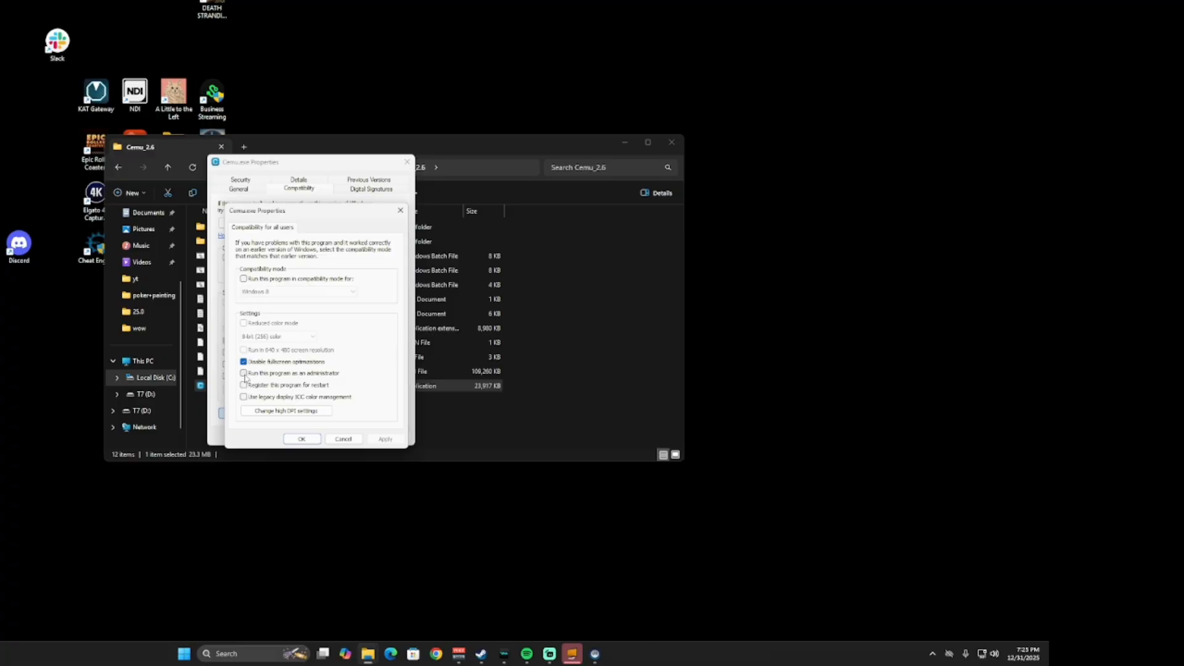
click(285, 410)
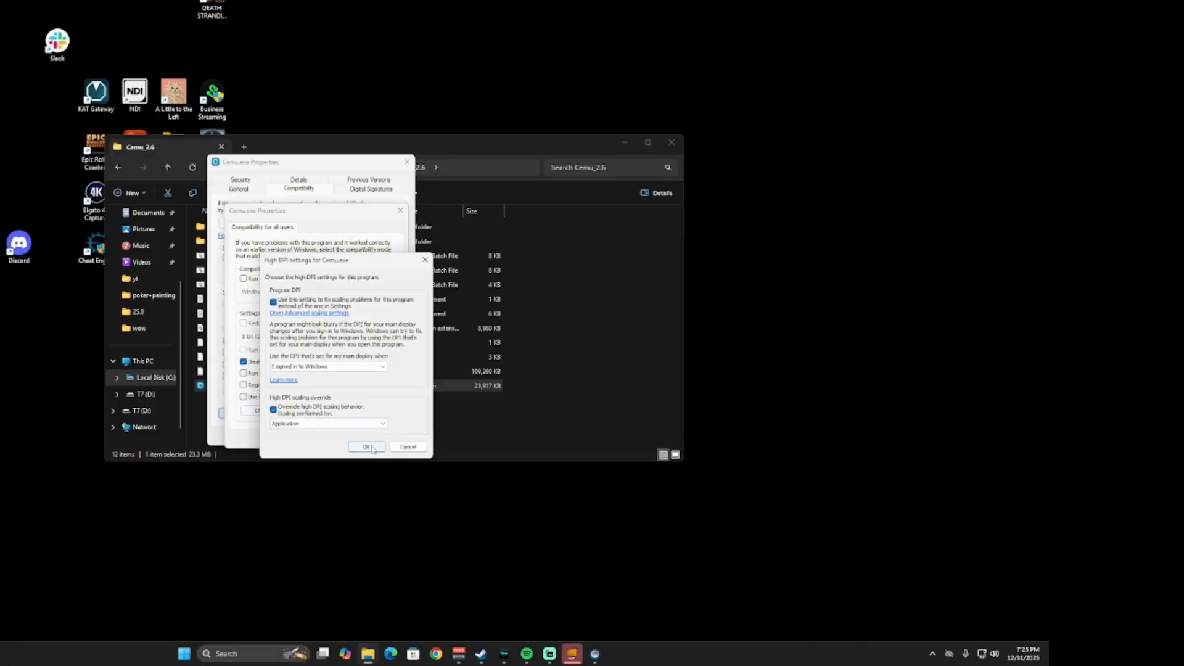
click(365, 447)
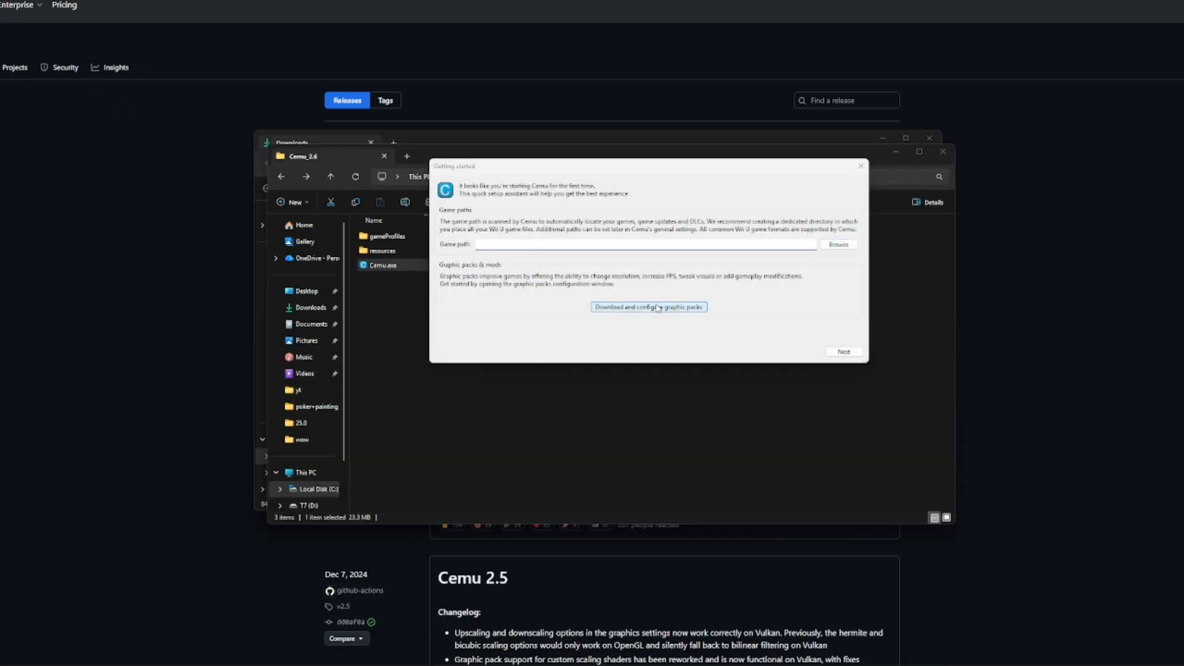
Choose the Breath of the Wild update folder from T7 > Dumpling > Updates for installation
click(647, 307)
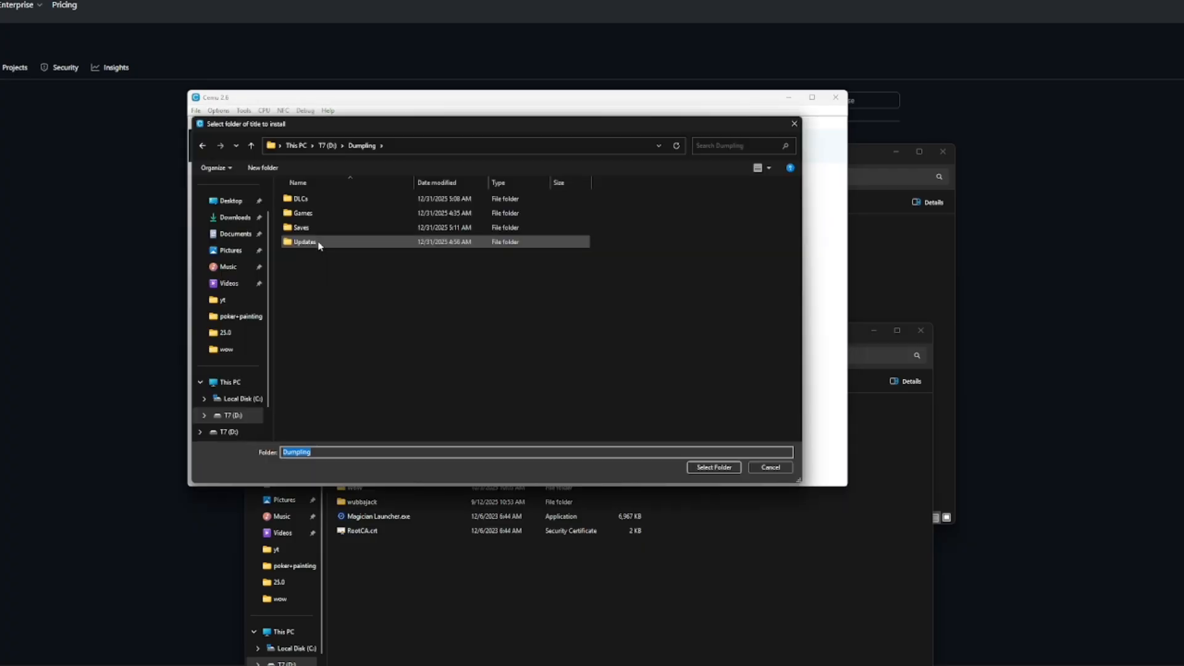
double_click(304, 241)
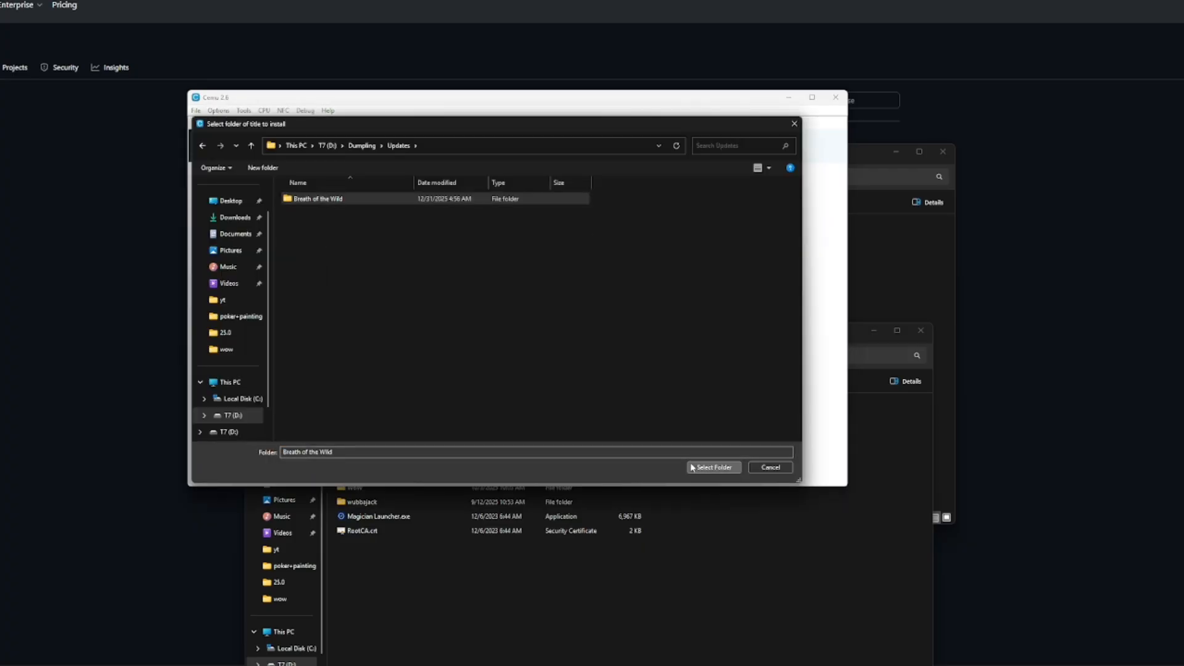
click(712, 467)
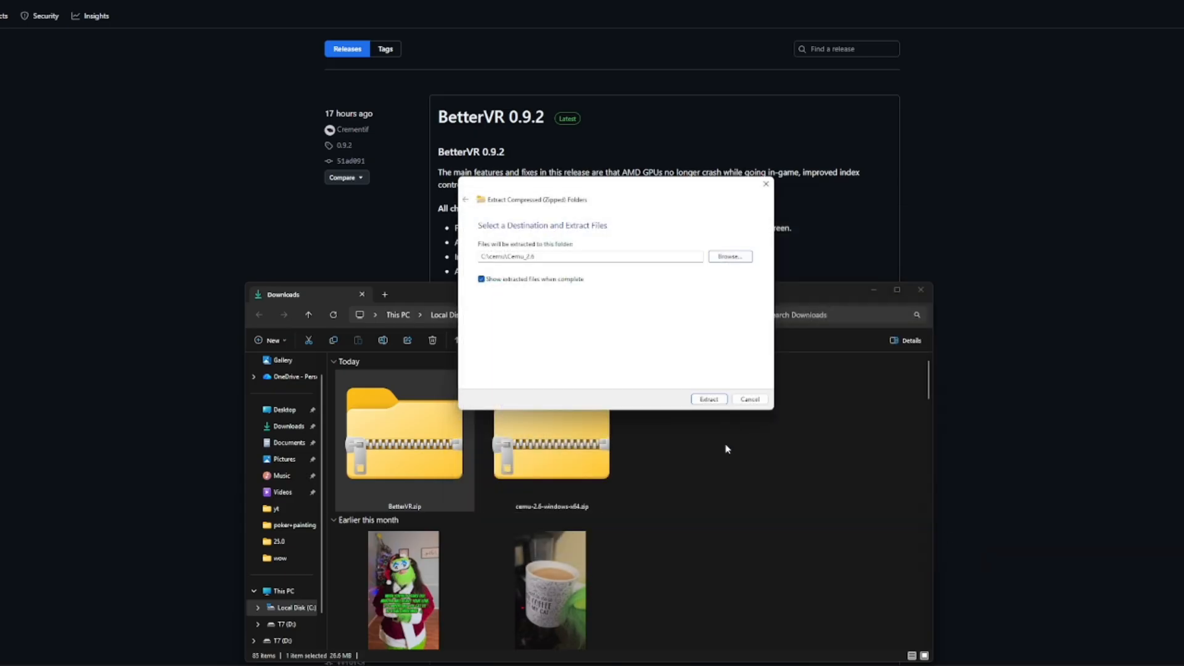
Extract BetterVR.zip into C:\cemu\Cemu_2.6 and run 'BetterVR LAUNCH CEMU IN VR.bat', allowing the unsigned script
click(708, 398)
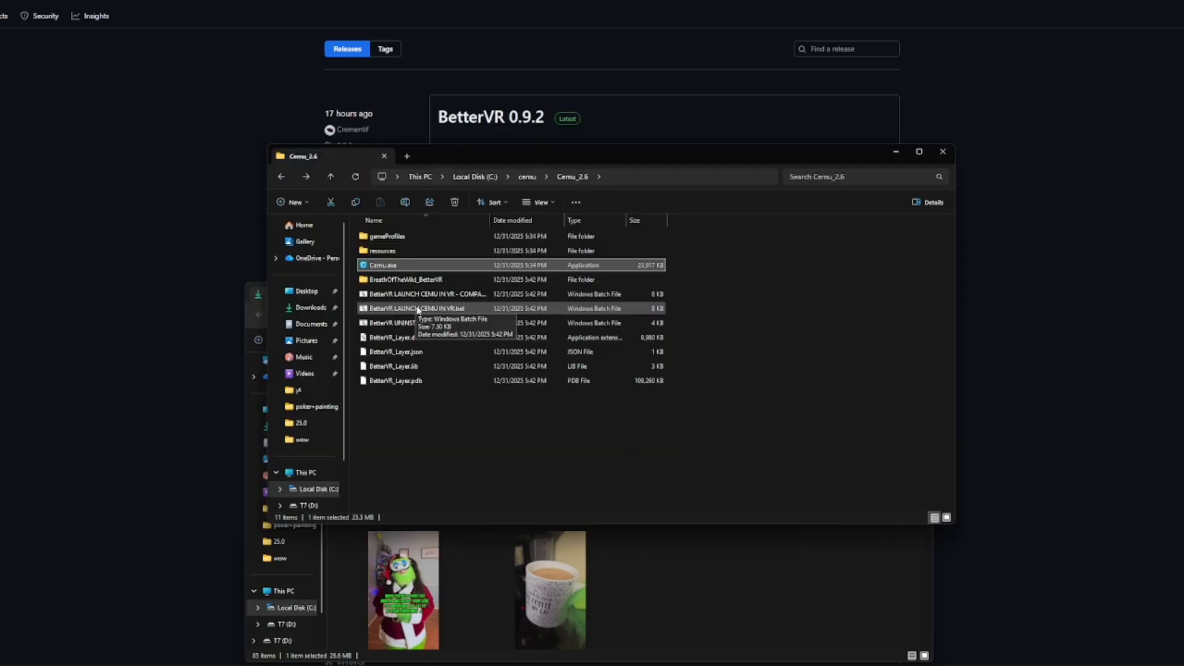
double_click(417, 308)
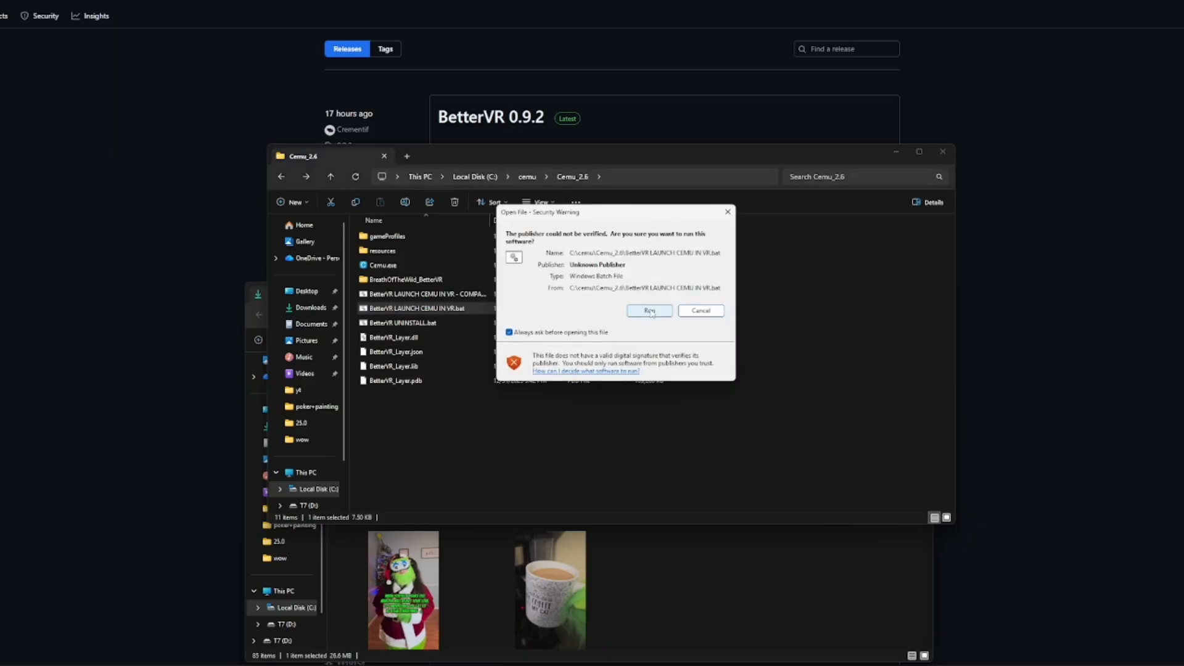
click(647, 311)
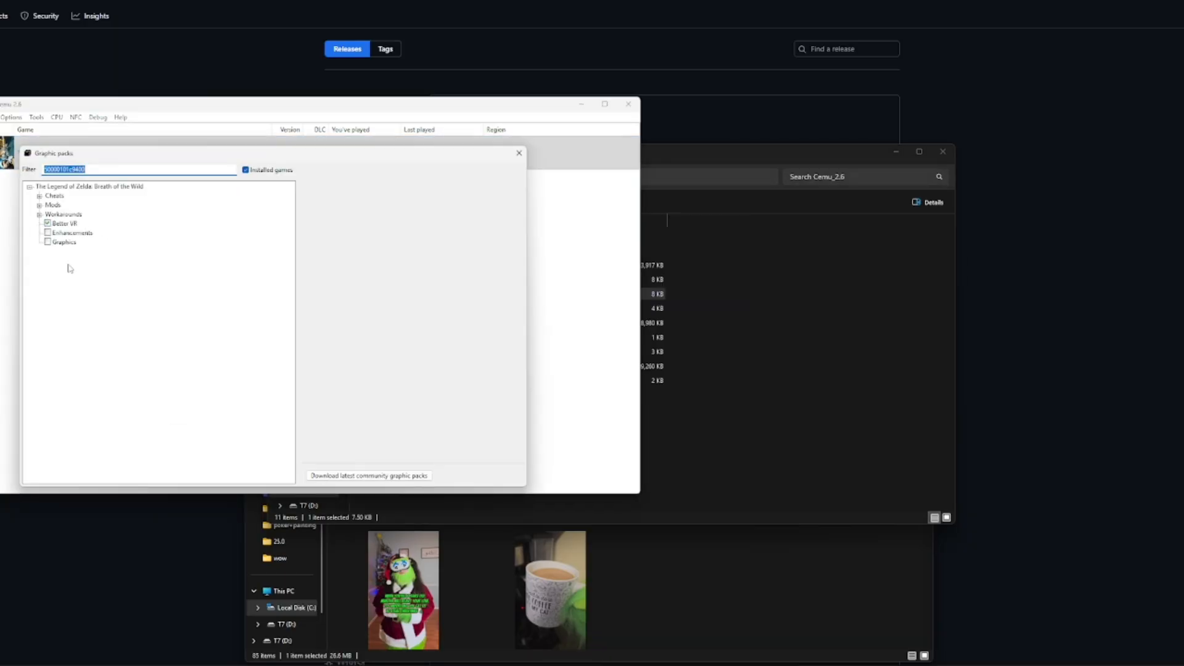
Enable the Better VR, Enhancements and Graphics workaround packs and expand the Mods group
click(42, 205)
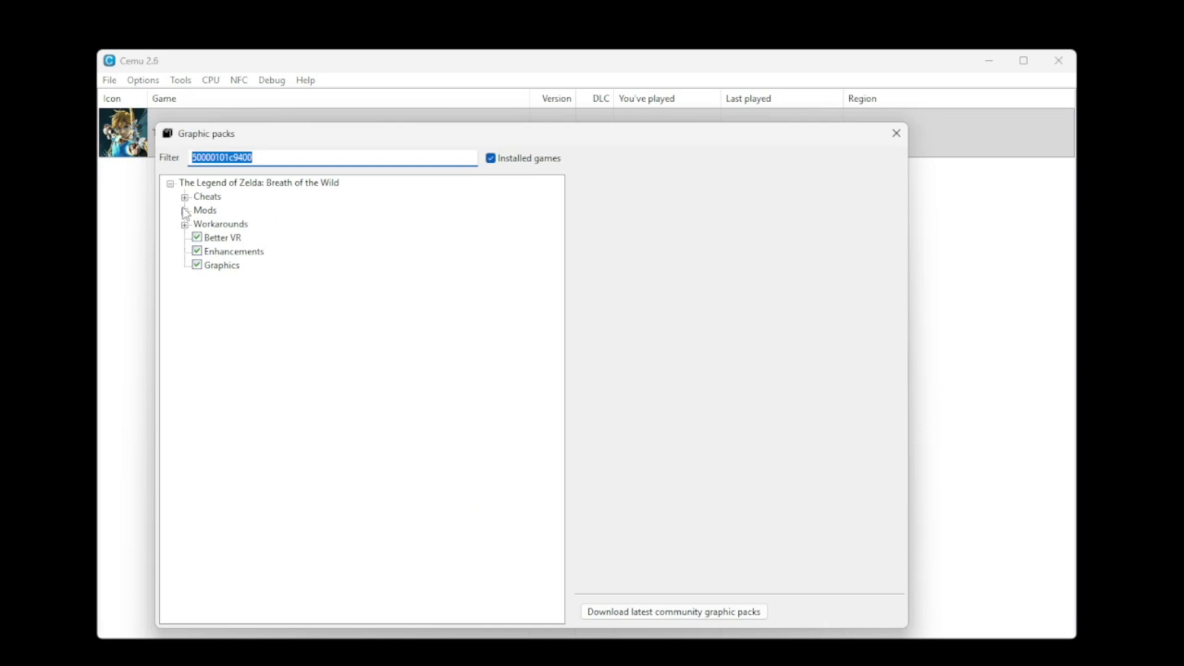
click(186, 196)
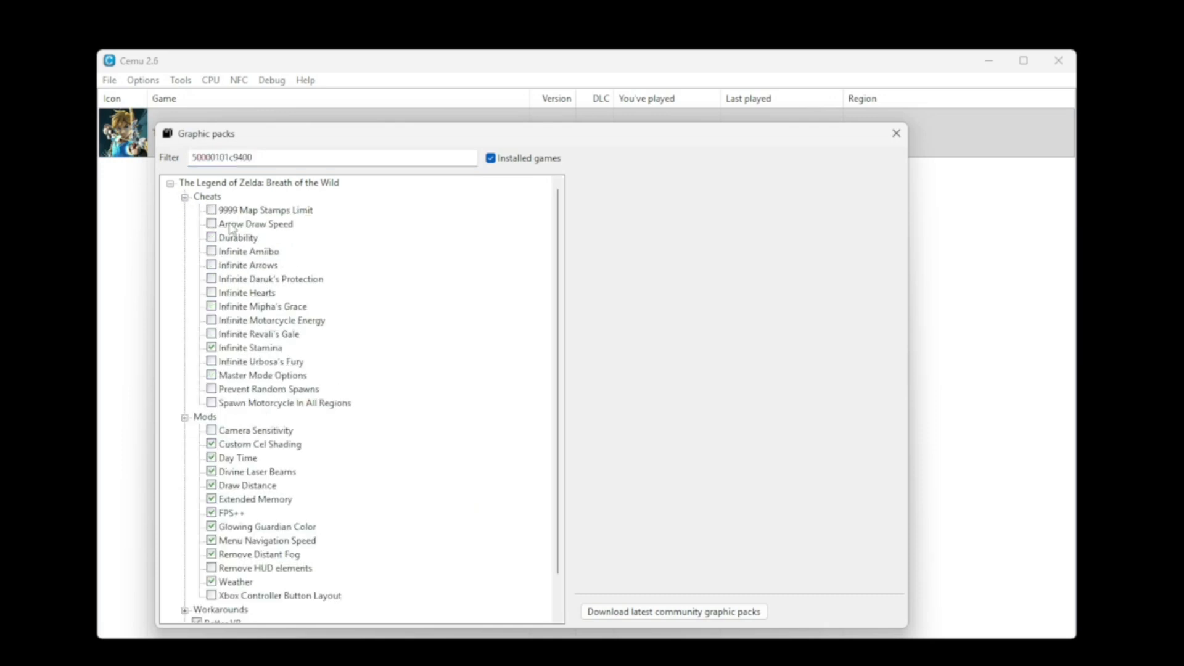
click(250, 348)
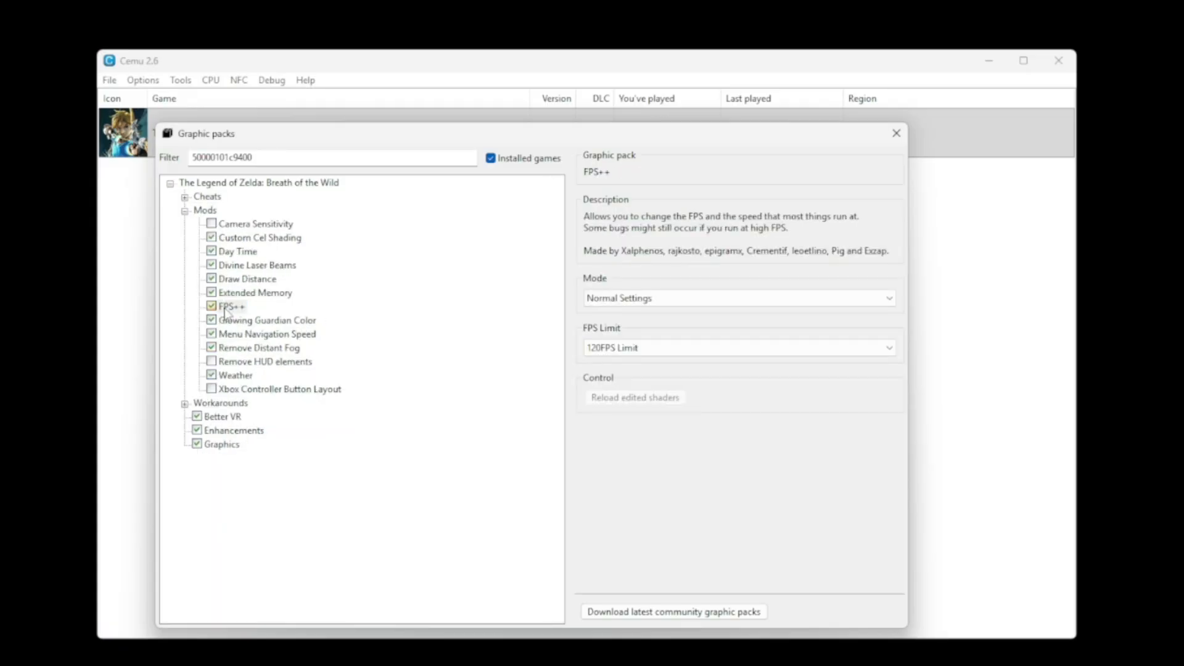
Set the FPS++ FPS Limit to 120FPS and review the Enhancements pack settings
click(739, 348)
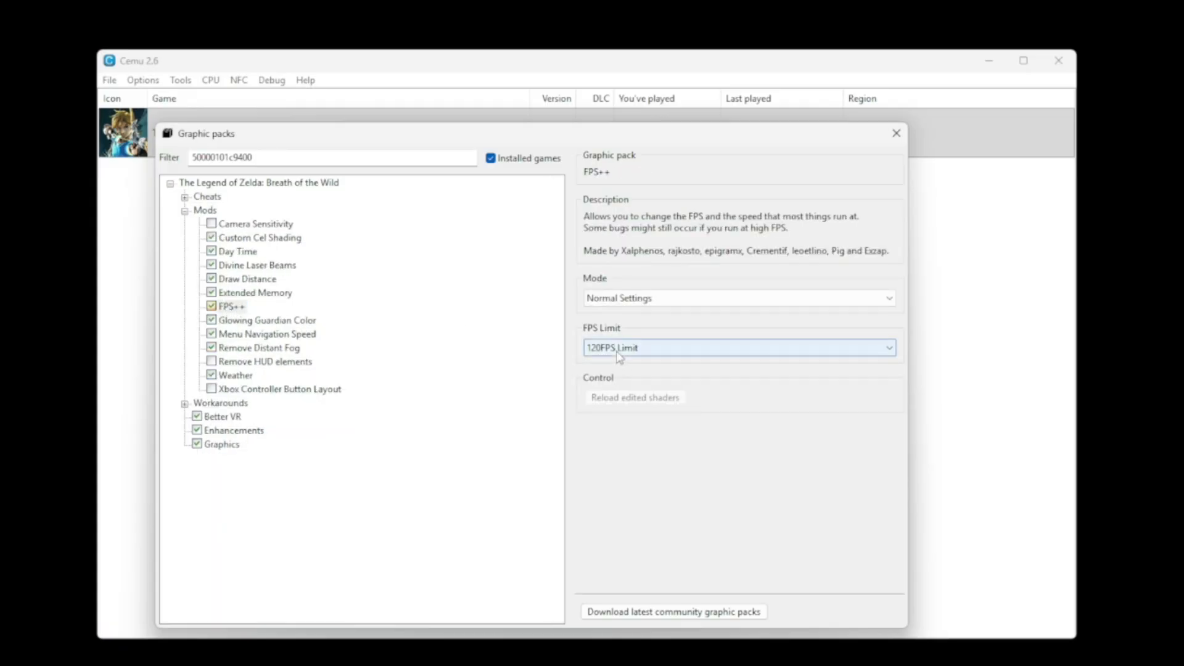
click(234, 429)
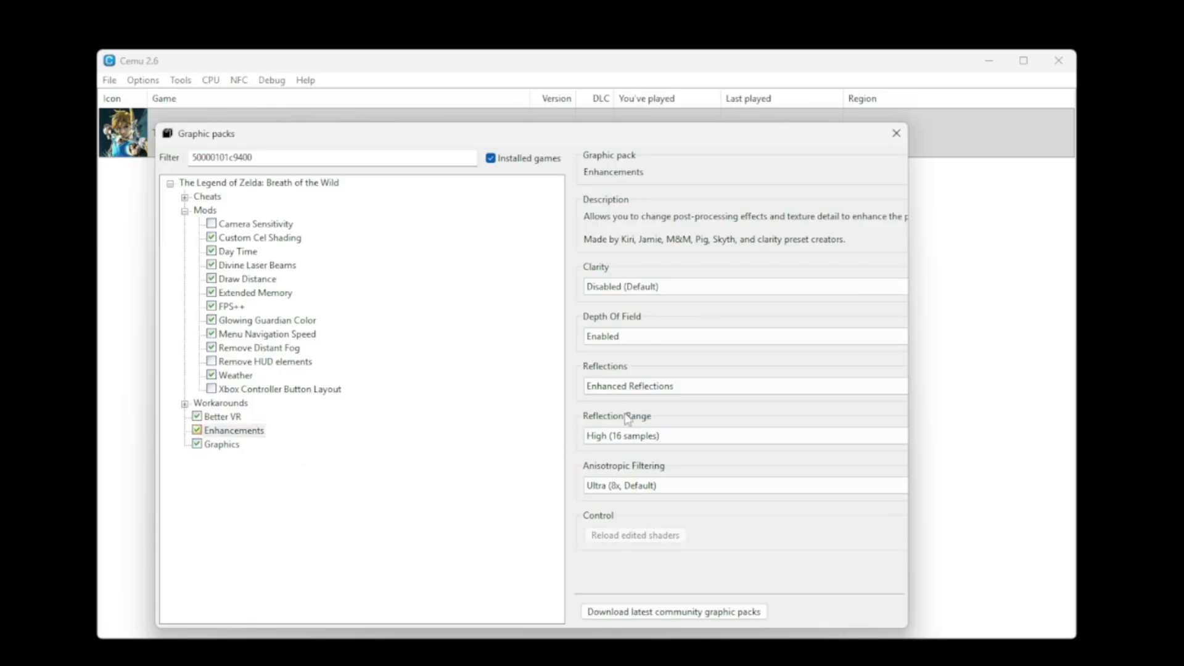
click(221, 444)
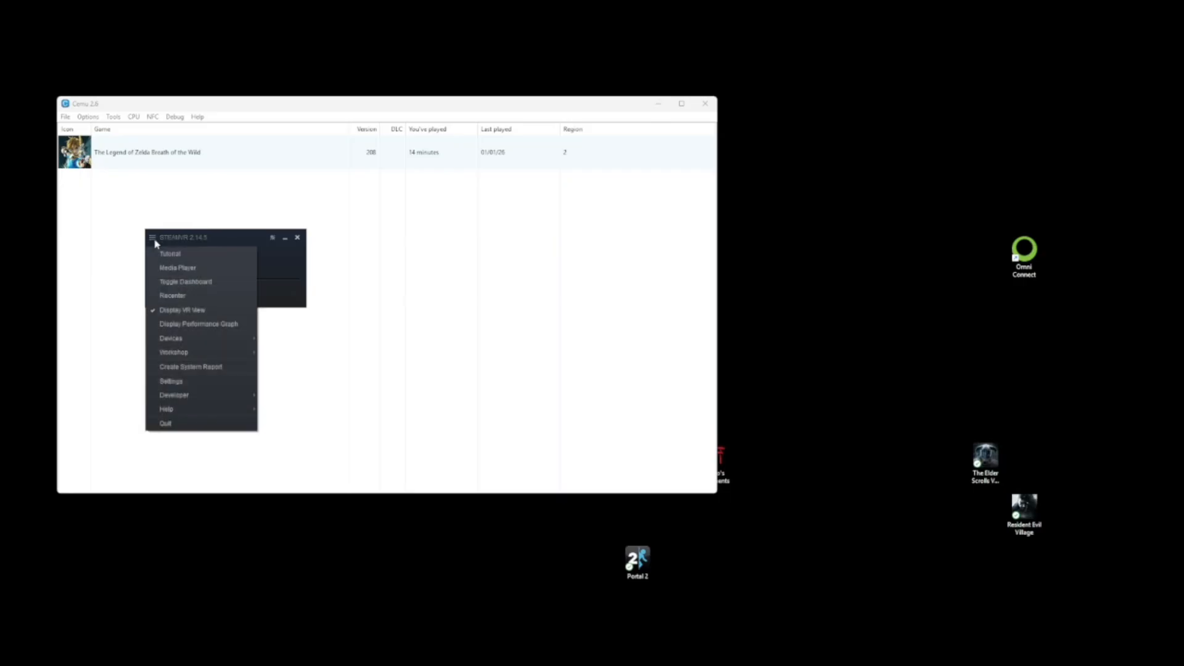
Set SteamVR as the active OpenXR runtime from its OpenXR settings
click(171, 381)
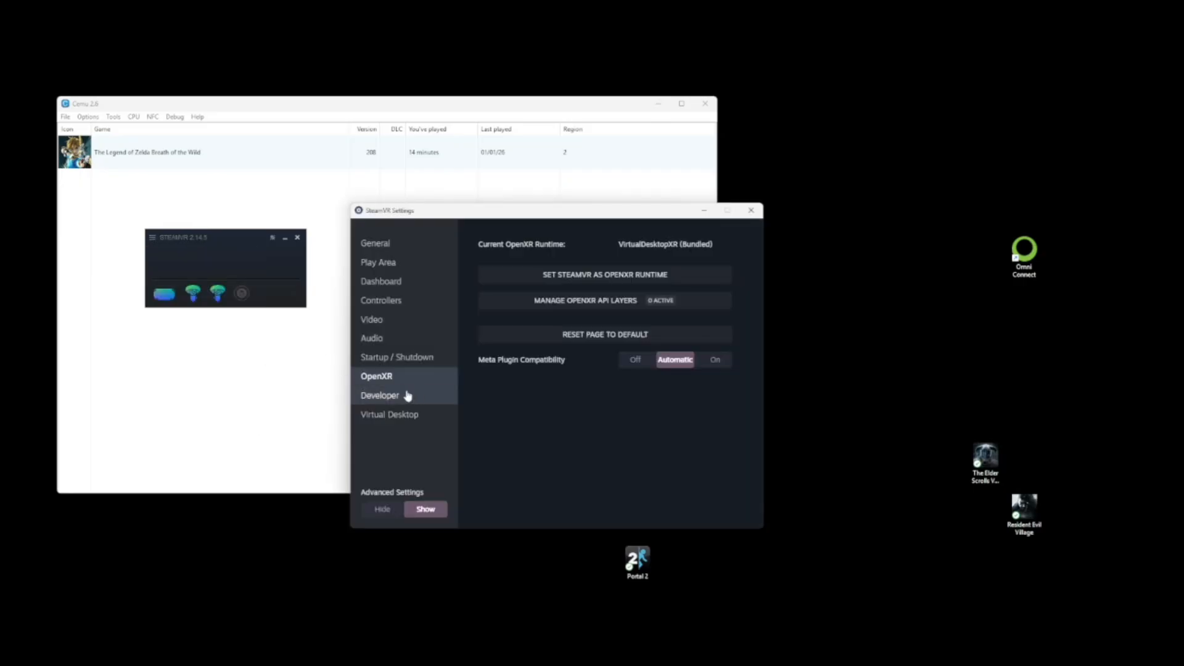
mouse_move(540, 291)
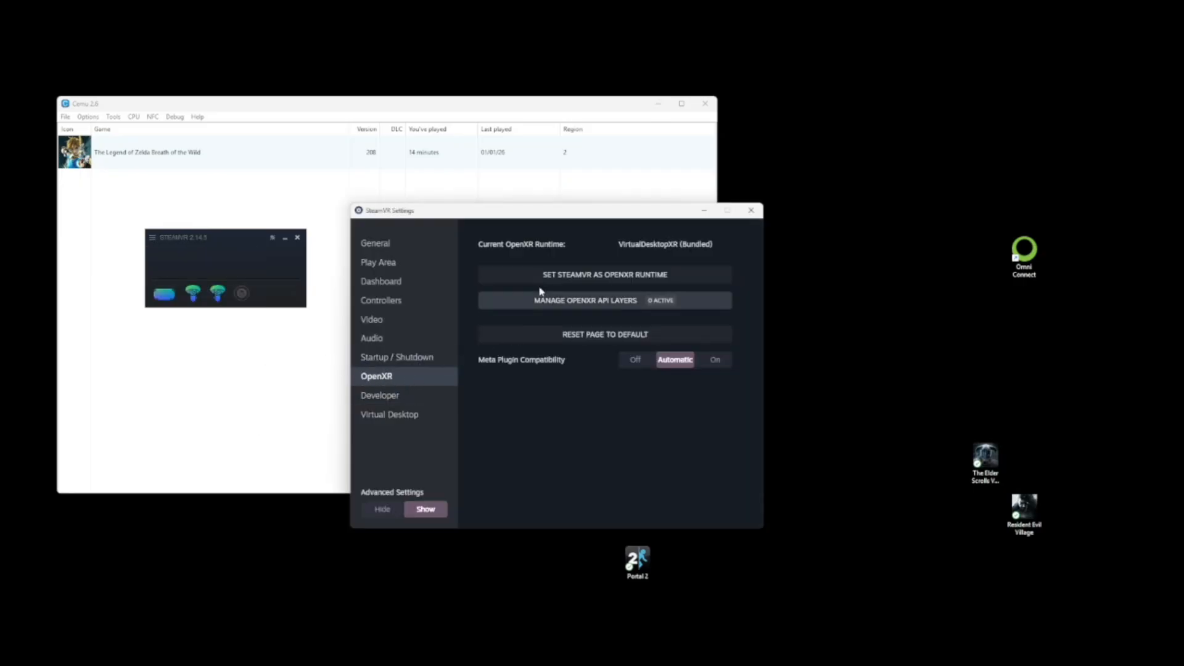
click(605, 274)
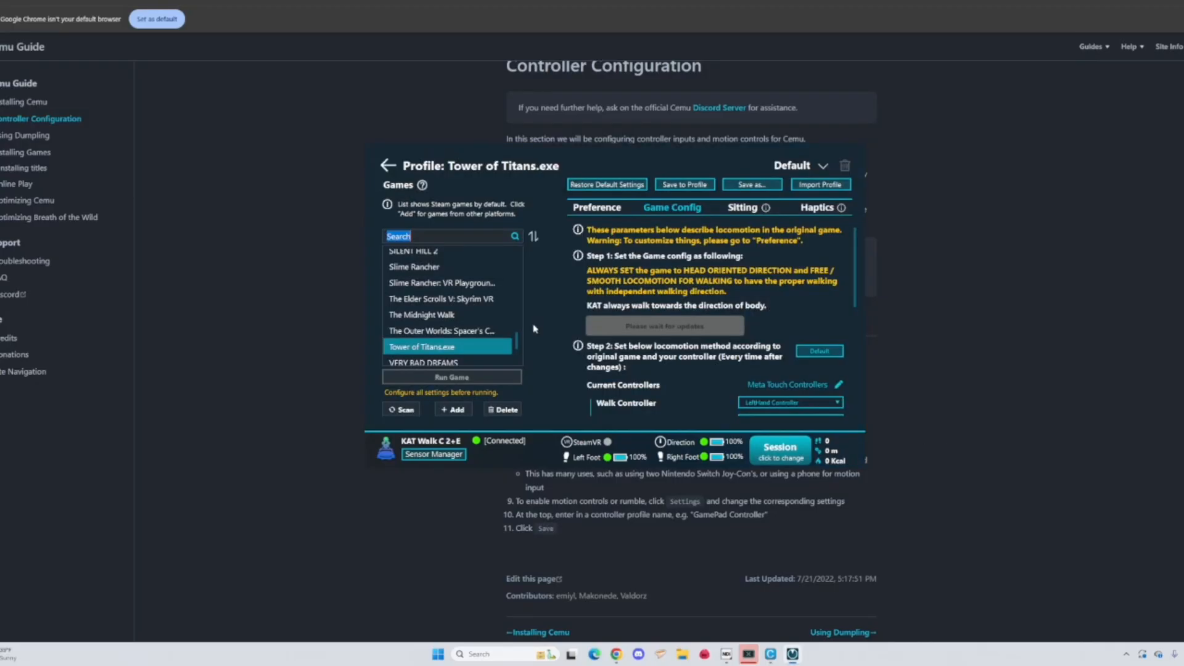
Add a new other-platform game entry named 'Cemu.exe' in KAT Gateway
click(451, 409)
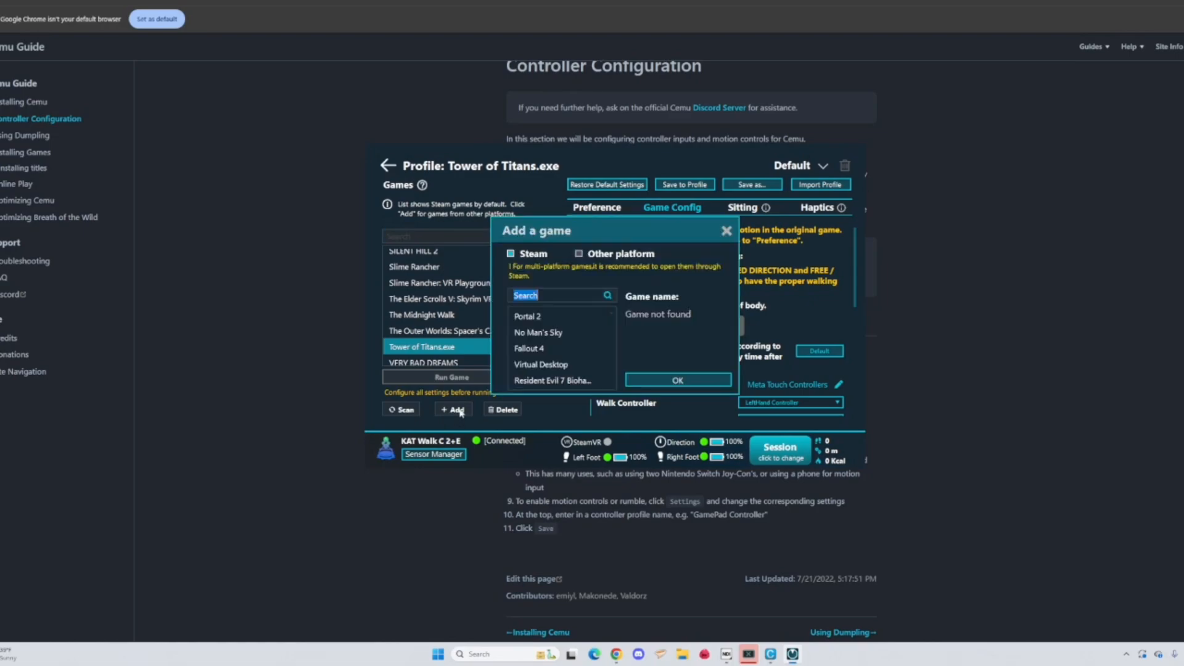
click(579, 254)
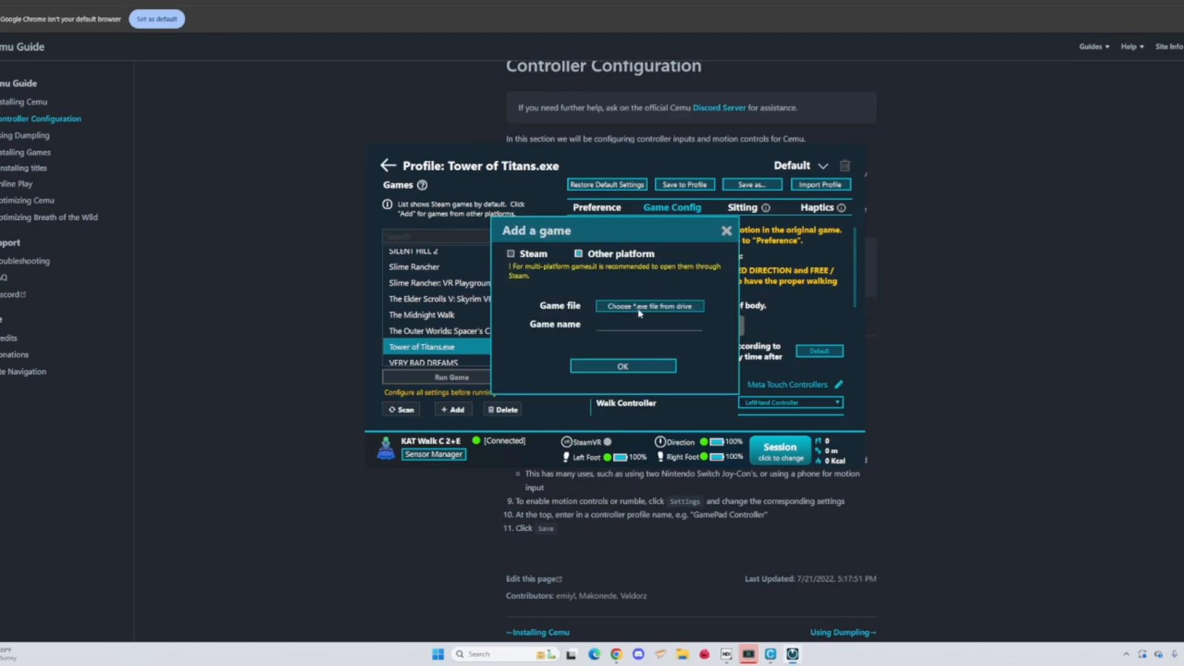
text(Cemu.exe)
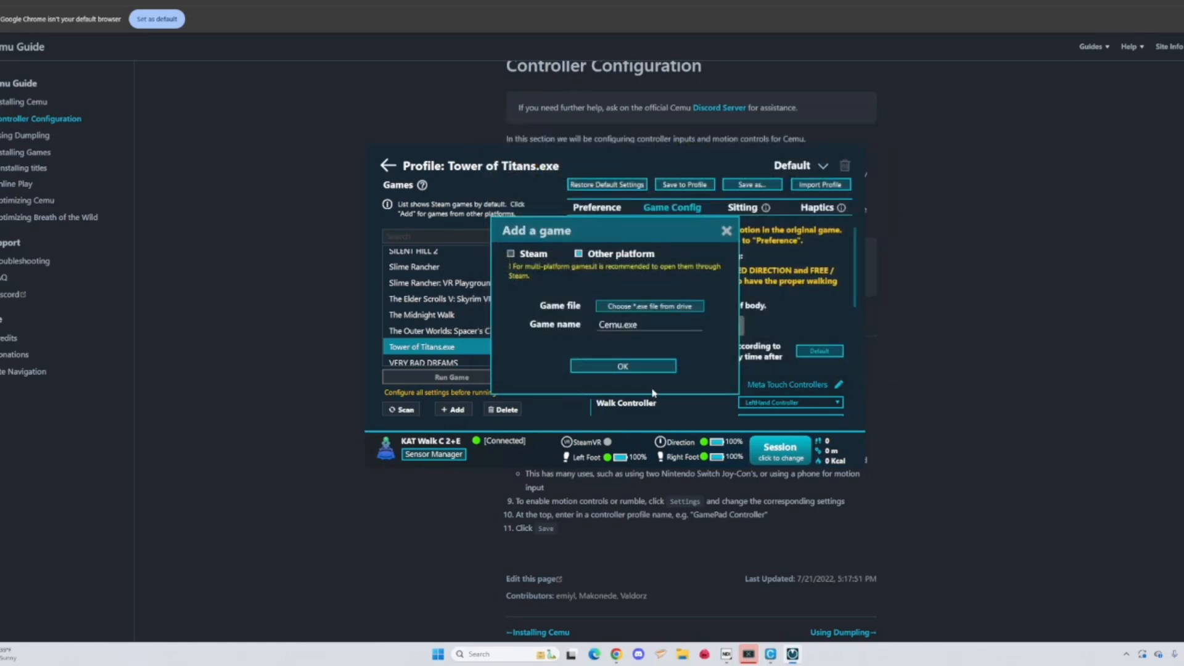